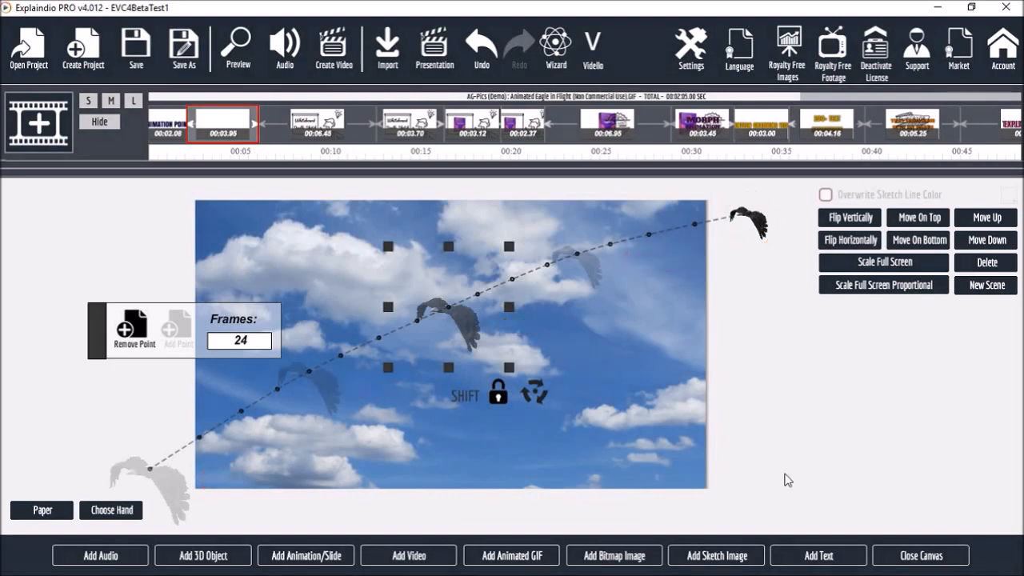
Close the motion-path canvas so the sky scene and animated GIF settings show in the scene player.
click(920, 555)
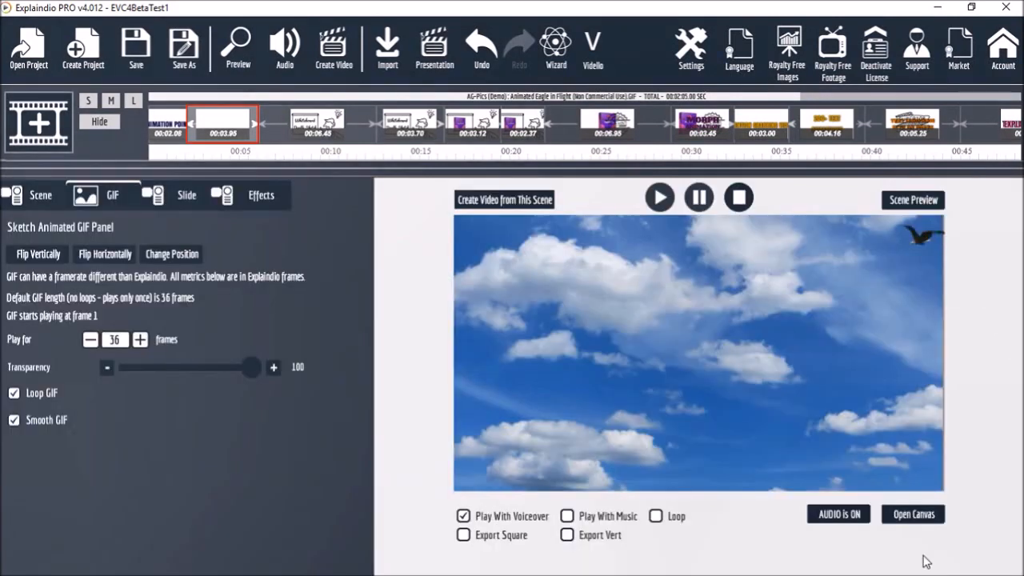